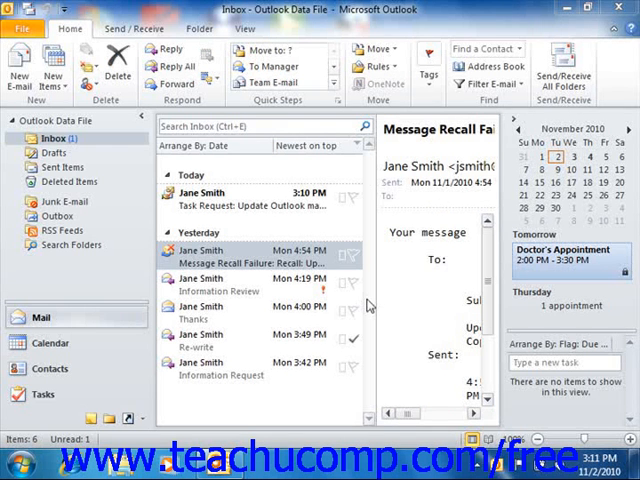
pyautogui.moveTo(300, 204)
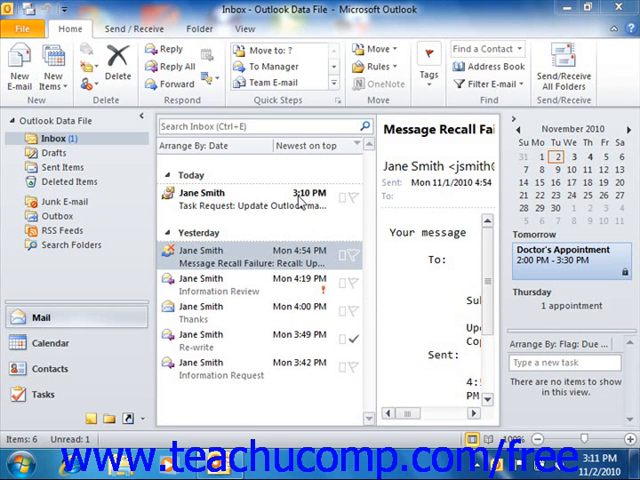
# - Show the 'Update Outlook manual' task request in the Reading Pane
pyautogui.click(250, 192)
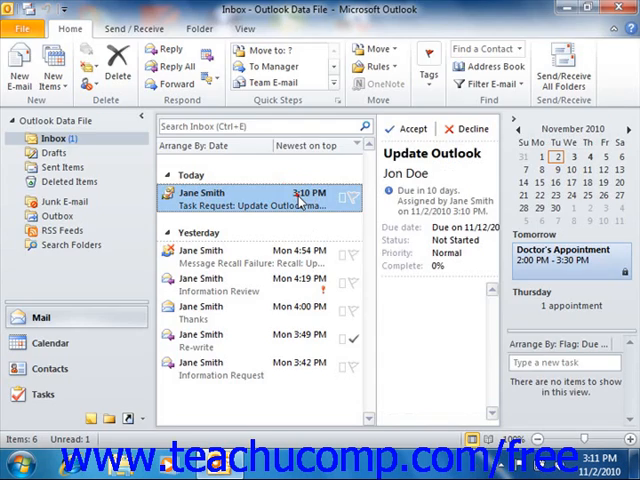
# - Open the 'Update Outlook manual' task request in its own Task window
pyautogui.doubleClick(250, 198)
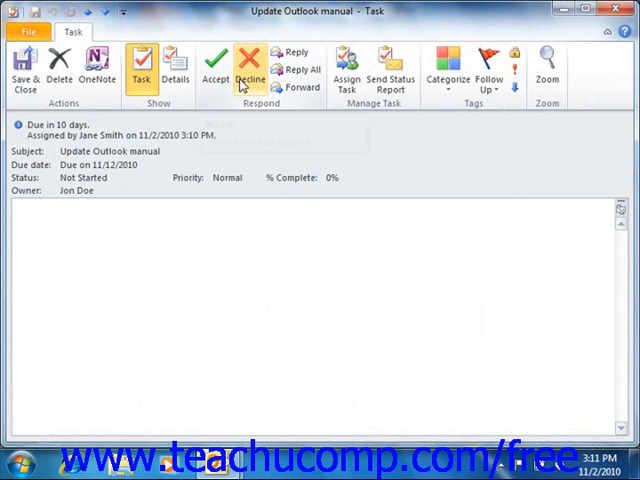
pyautogui.moveTo(248, 74)
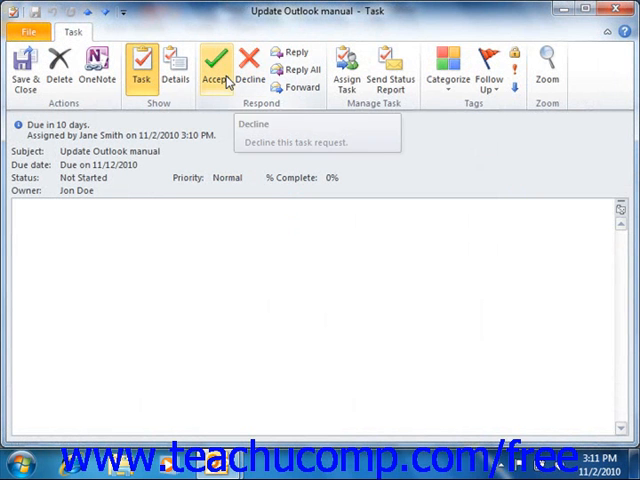
pyautogui.moveTo(216, 64)
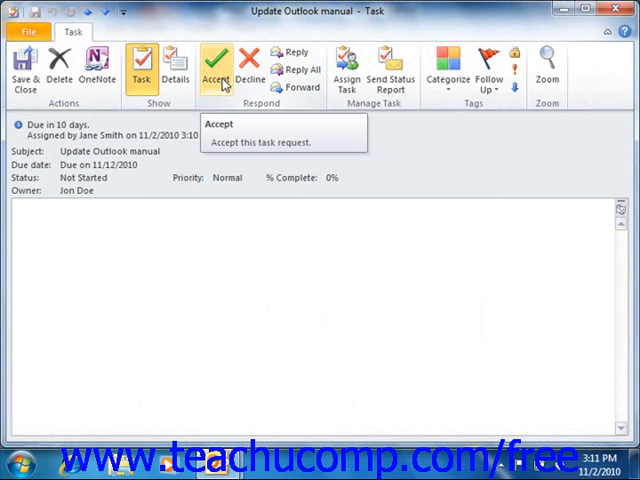
pyautogui.moveTo(226, 88)
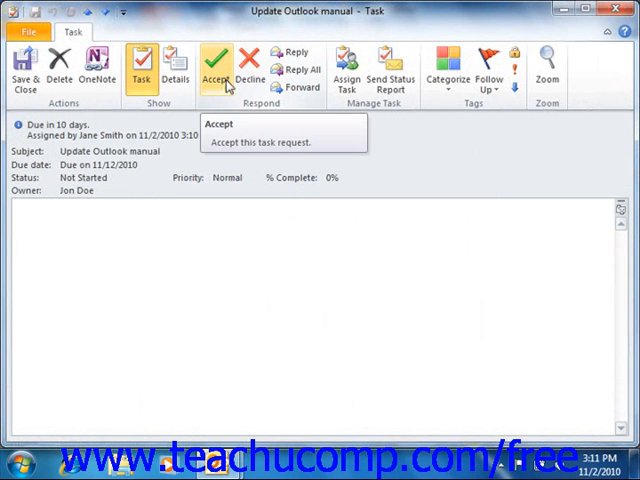
pyautogui.moveTo(224, 90)
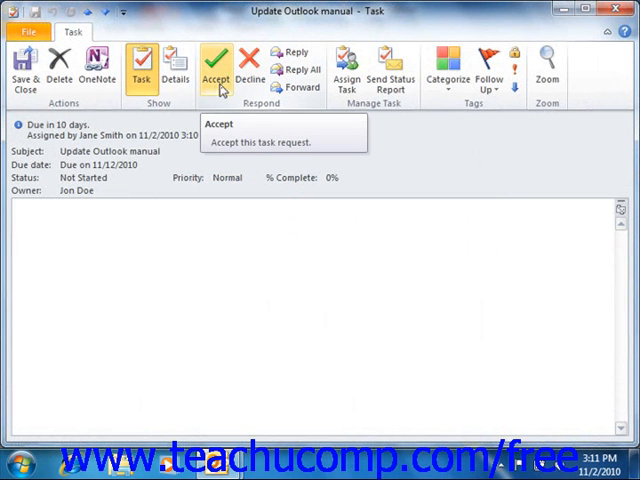
pyautogui.moveTo(224, 88)
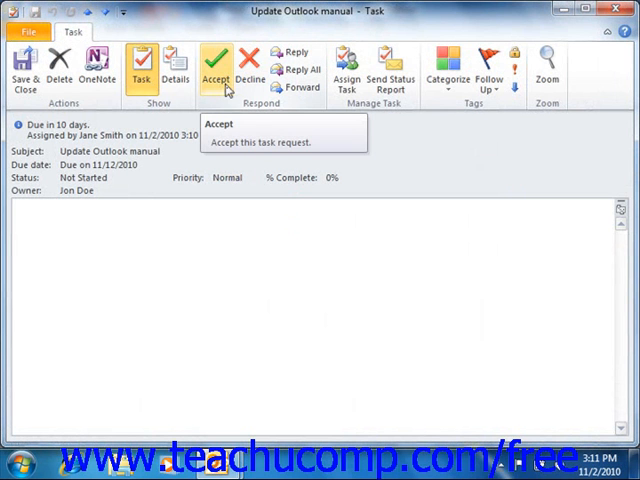
pyautogui.moveTo(348, 70)
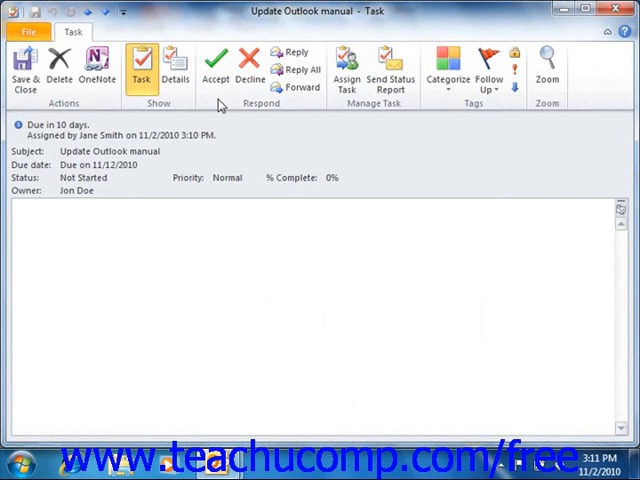
pyautogui.moveTo(216, 62)
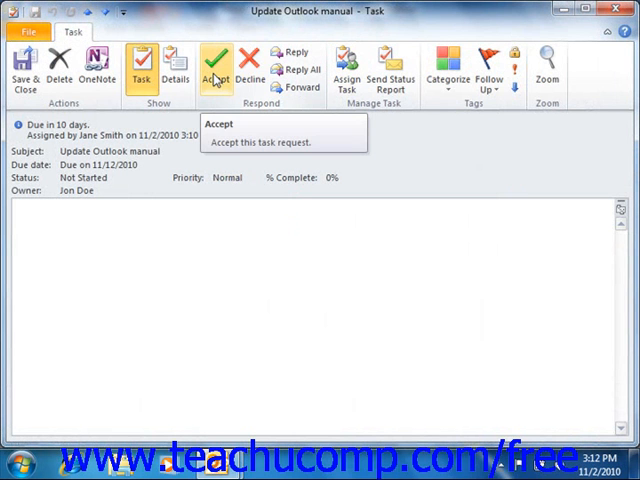
pyautogui.moveTo(250, 62)
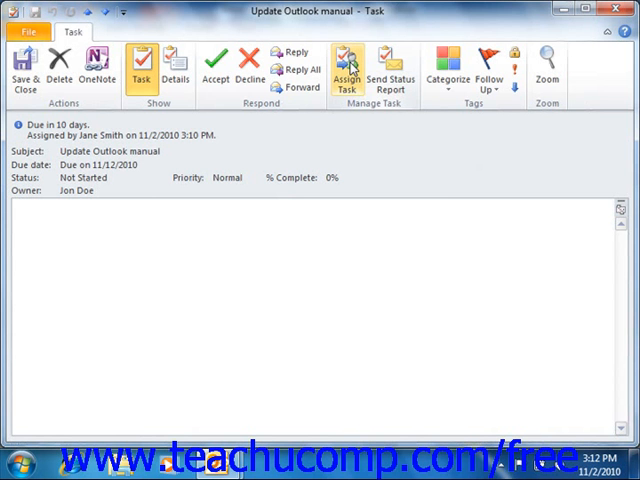
pyautogui.moveTo(216, 64)
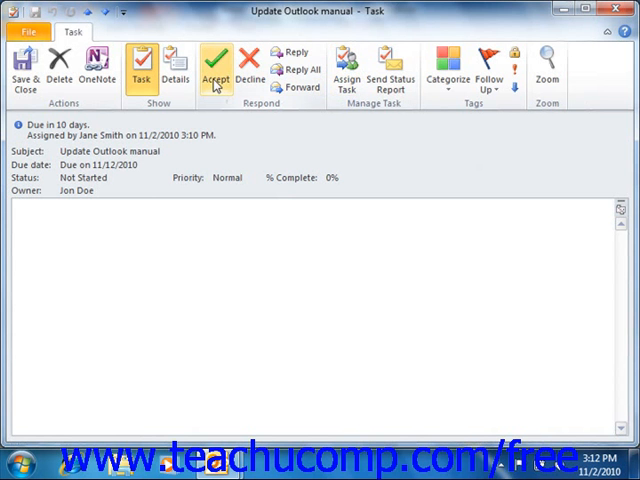
# - Accept the task request and send the response now without editing it
pyautogui.click(216, 64)
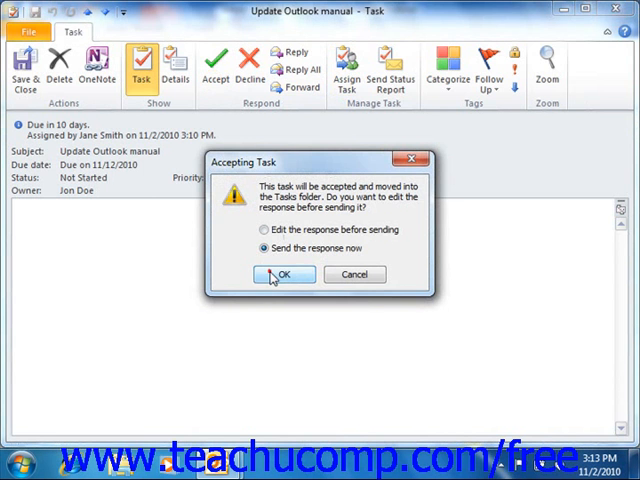
pyautogui.click(284, 274)
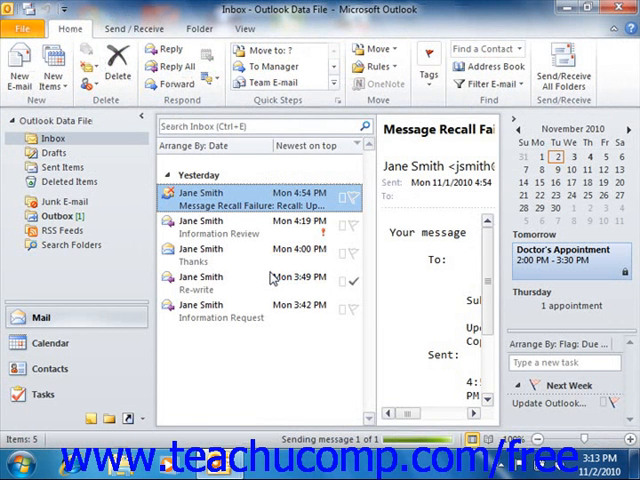
pyautogui.moveTo(256, 276)
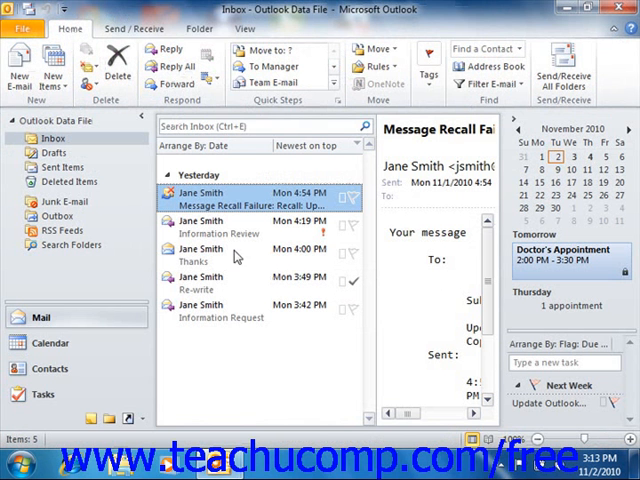
# - Reopen 'Update Outlook manual' from the Tasks To-Do List, review it, then save and close
pyautogui.click(44, 392)
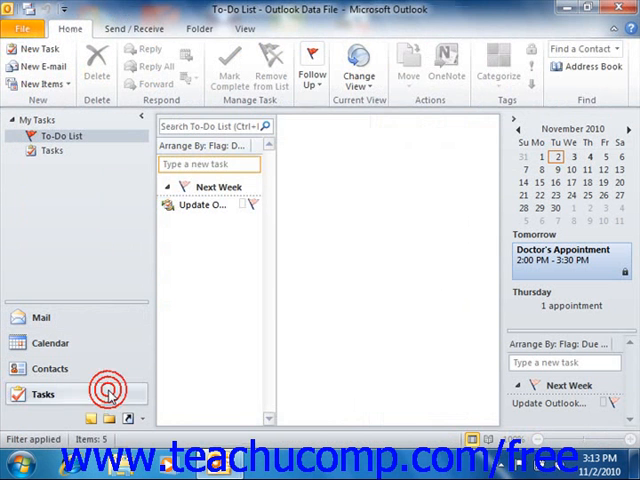
pyautogui.moveTo(200, 204)
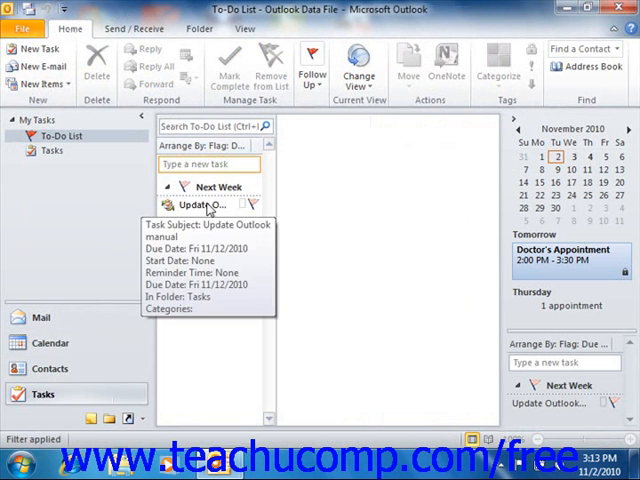
pyautogui.doubleClick(200, 204)
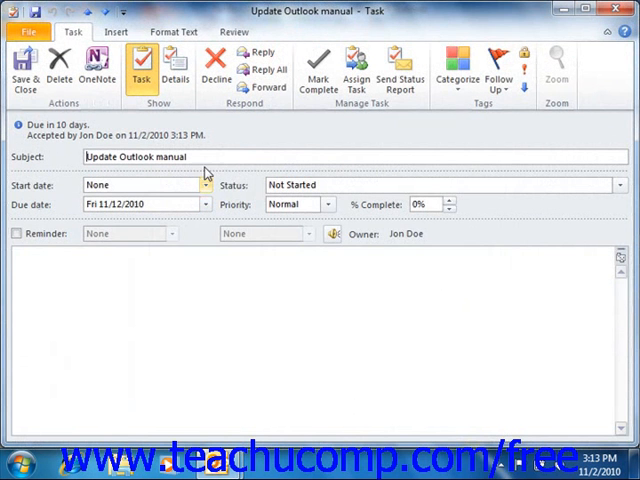
pyautogui.moveTo(176, 70)
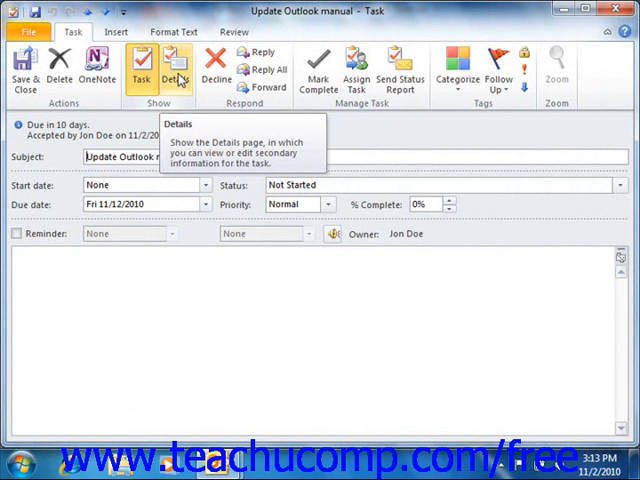
pyautogui.click(176, 76)
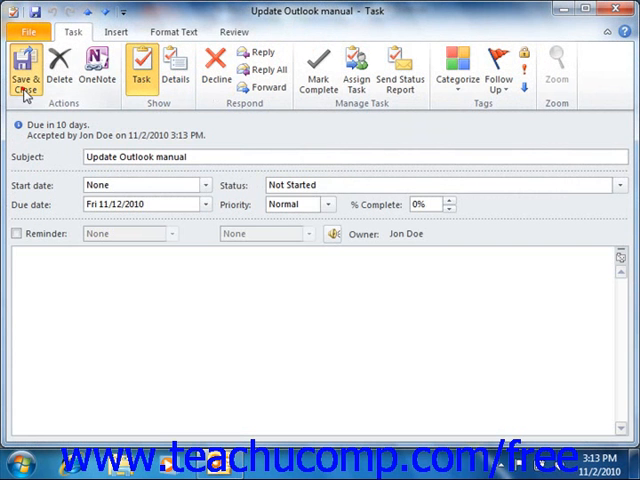
pyautogui.click(24, 76)
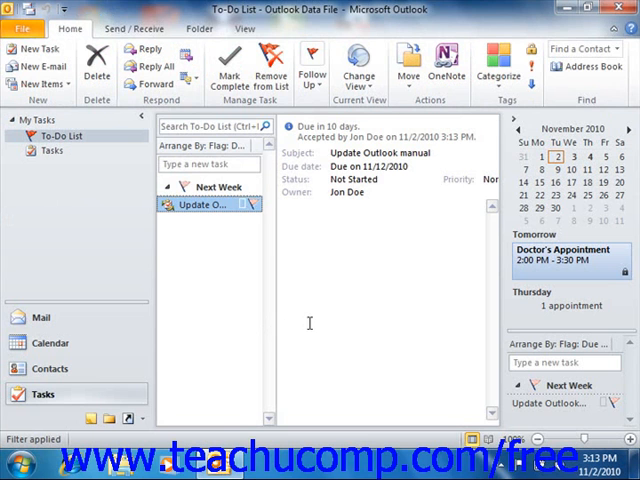